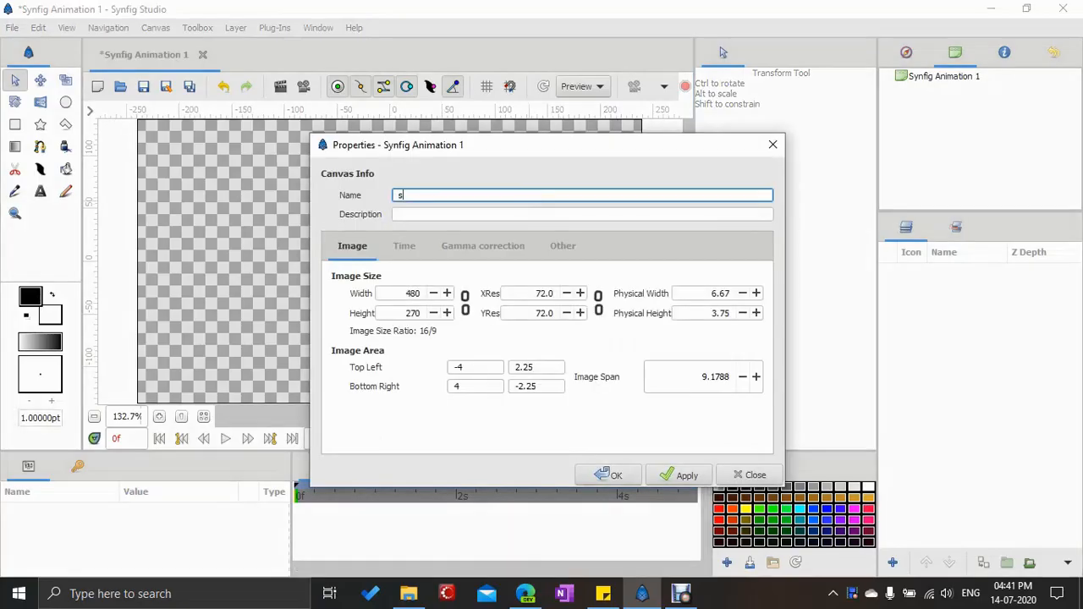
Name the canvas 'skeleton deformation layer', describe it 'demo', and set width 1280 (720 high).
type("keleton deformat")
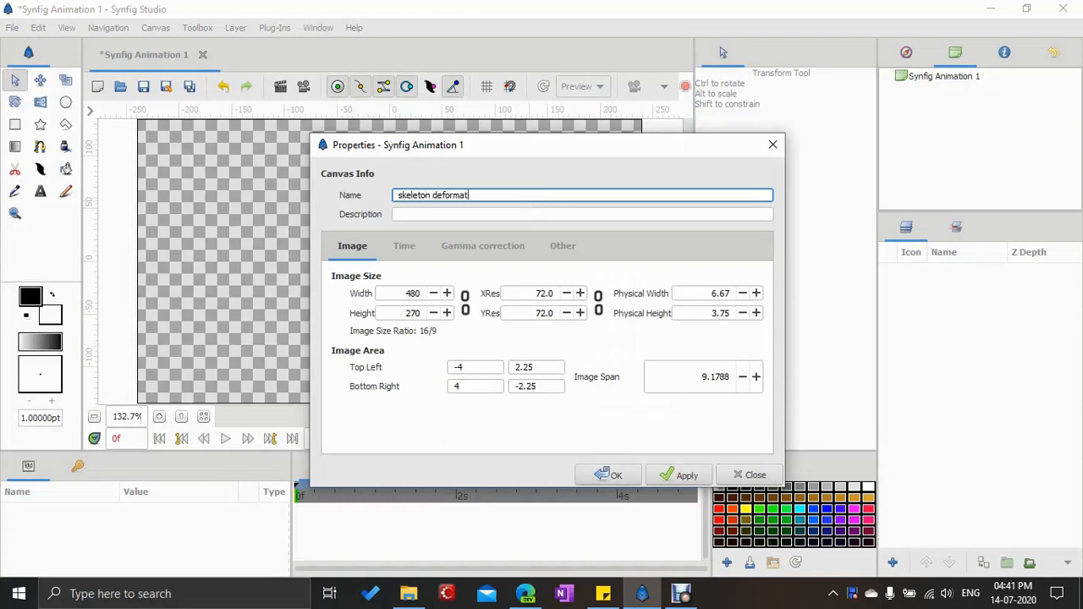
type("ion lay")
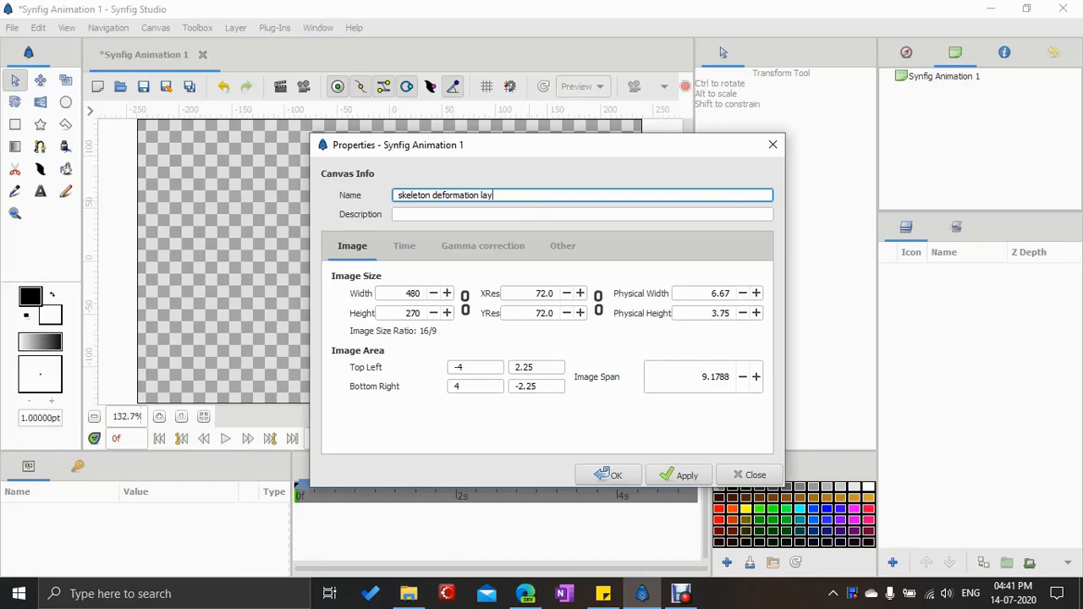
type("demo")
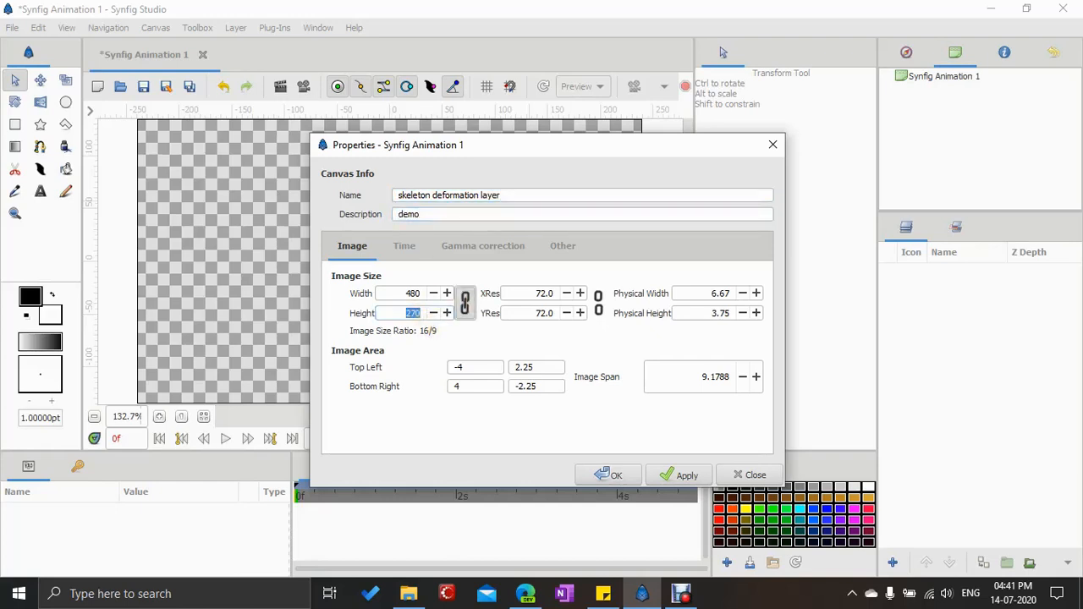
type("1280")
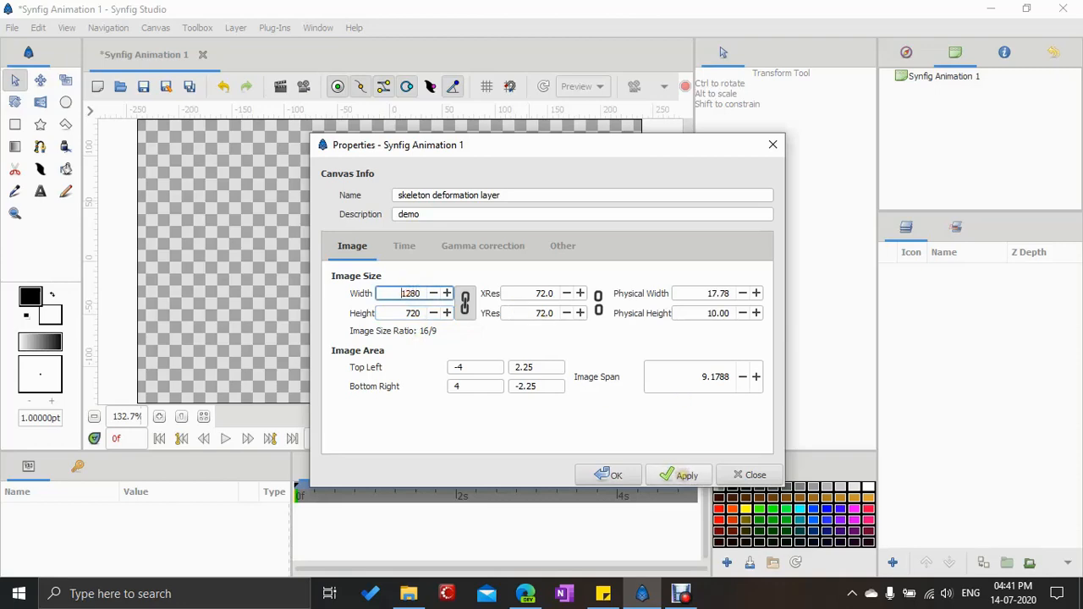
left_click(609, 475)
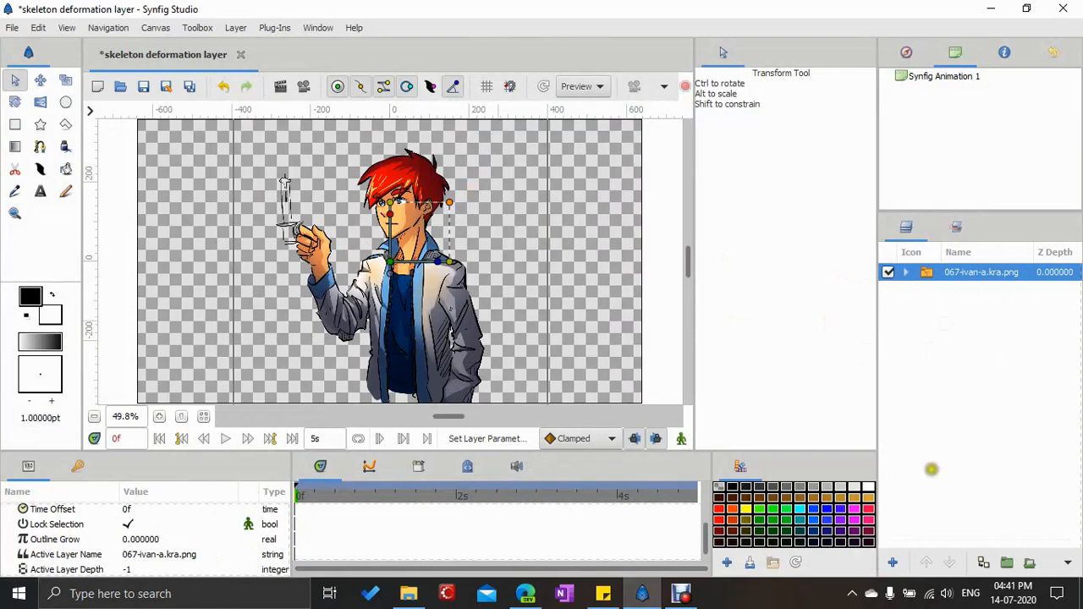
Add a Distortions > Skeleton Deformation layer from the New Layer menu.
left_click(891, 562)
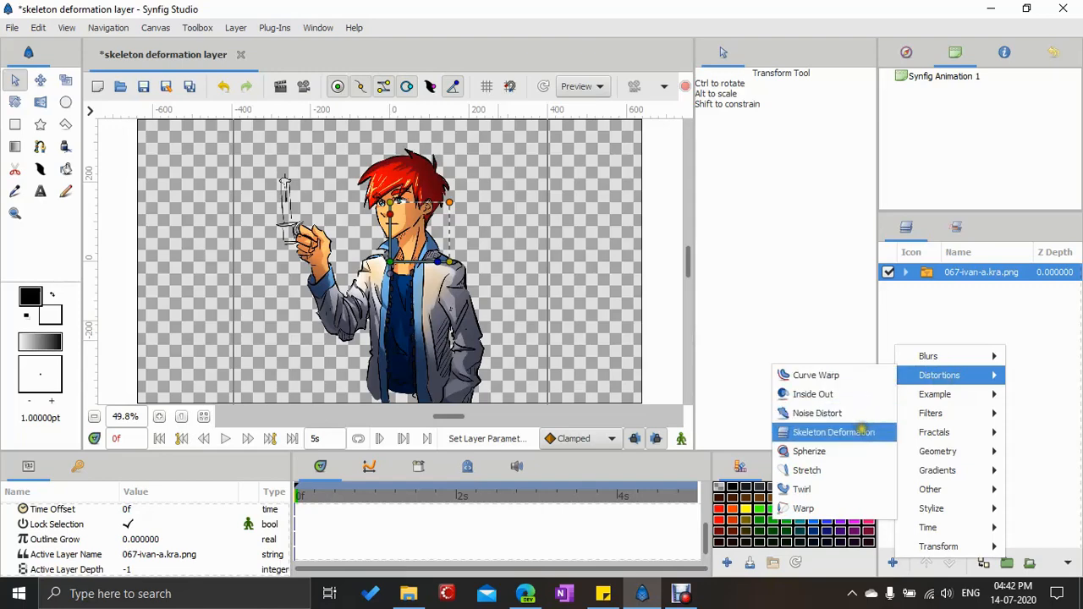
left_click(832, 431)
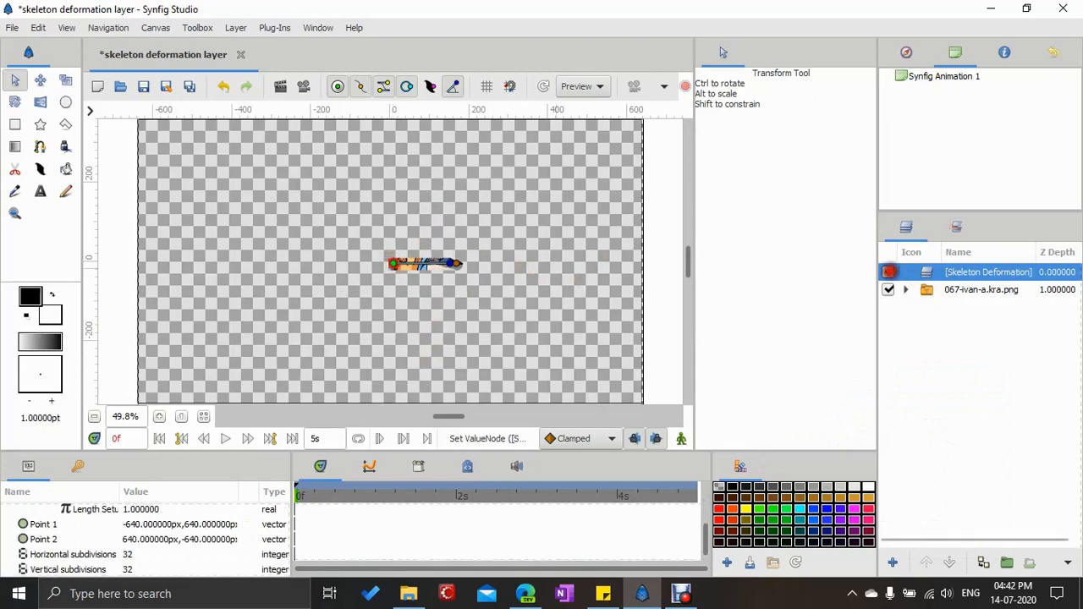
Uncheck the Skeleton Deformation layer so the character displays undistorted.
left_click(889, 271)
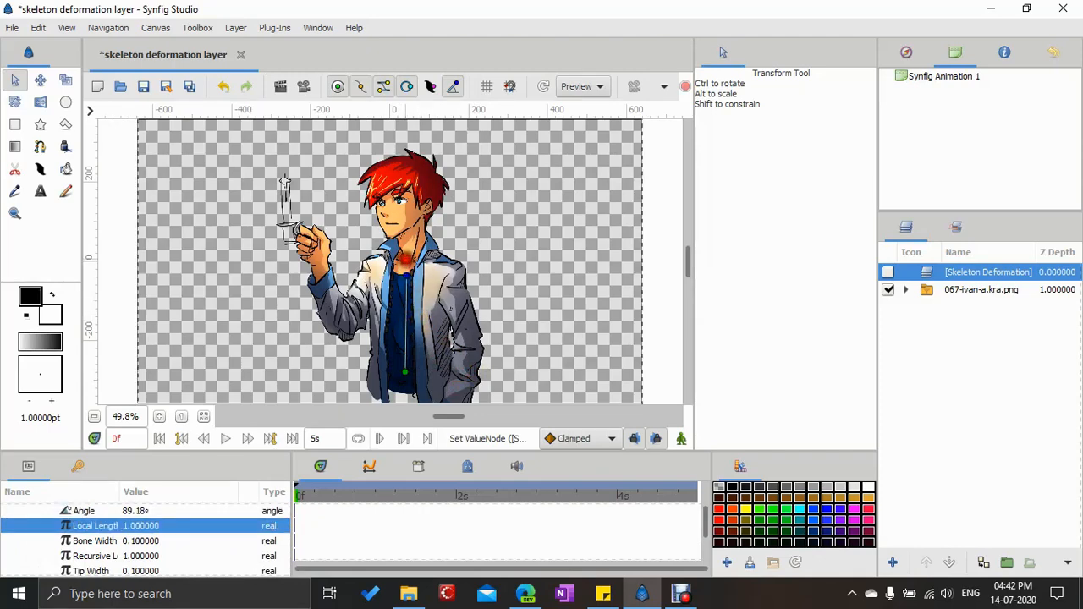
Create child bones off the torso bone for the head and arms.
right_click(404, 269)
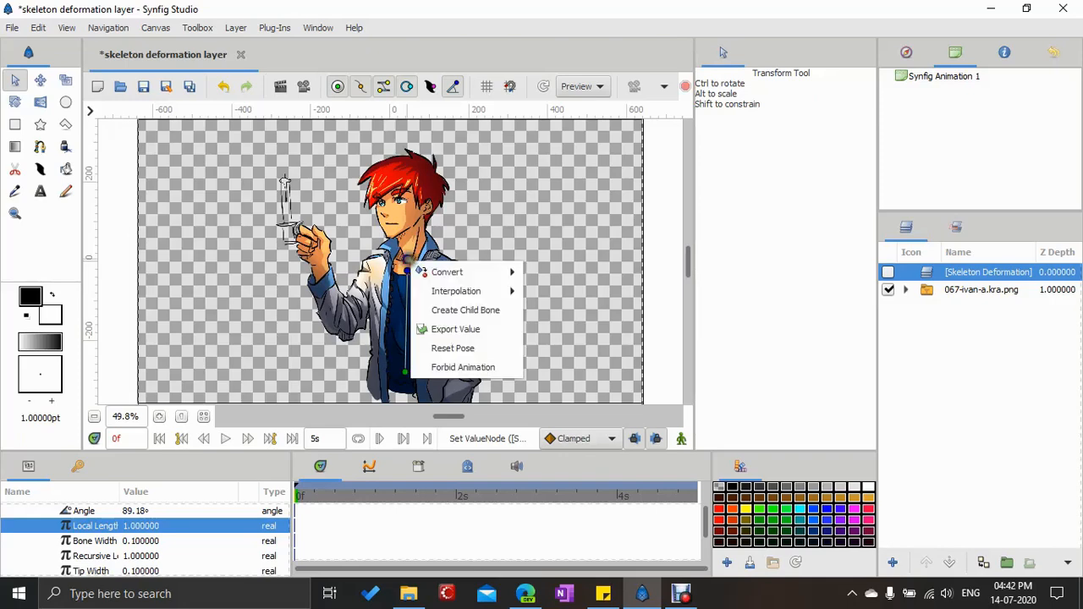
mouse_move(452, 348)
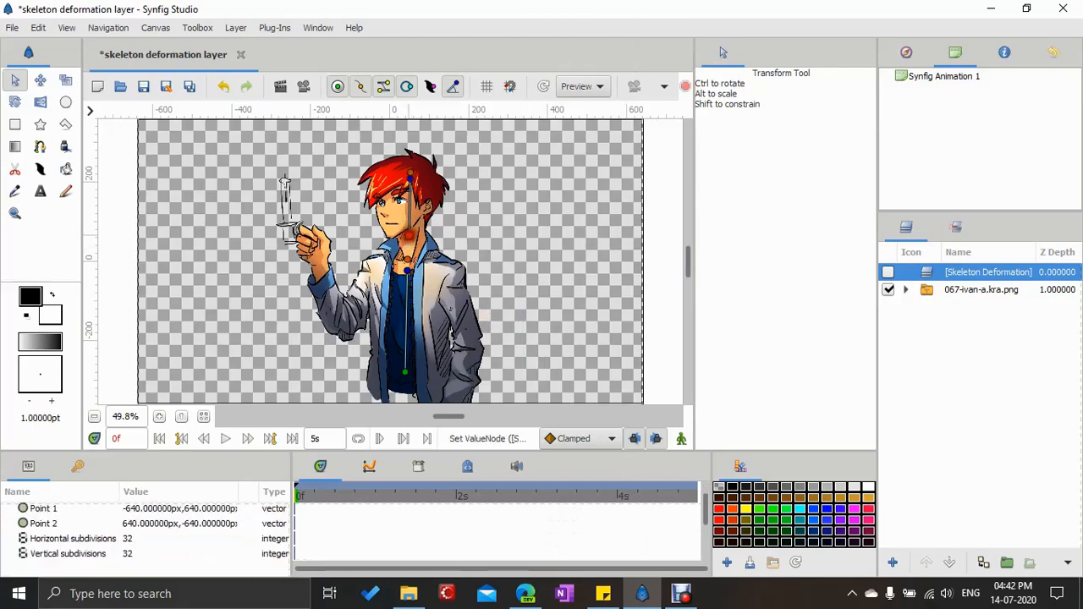
left_click(409, 239)
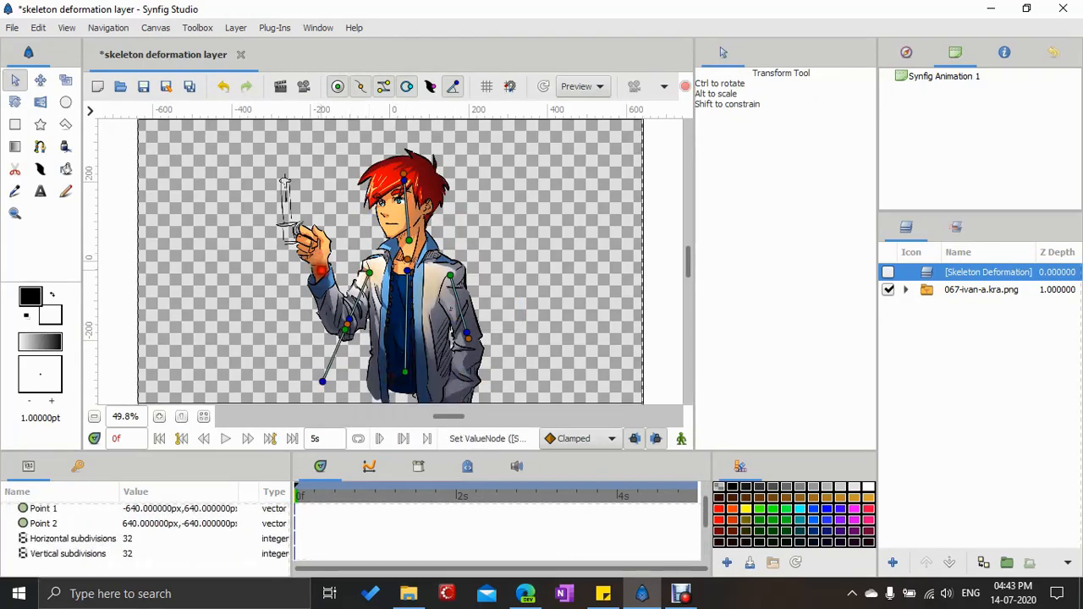
right_click(467, 338)
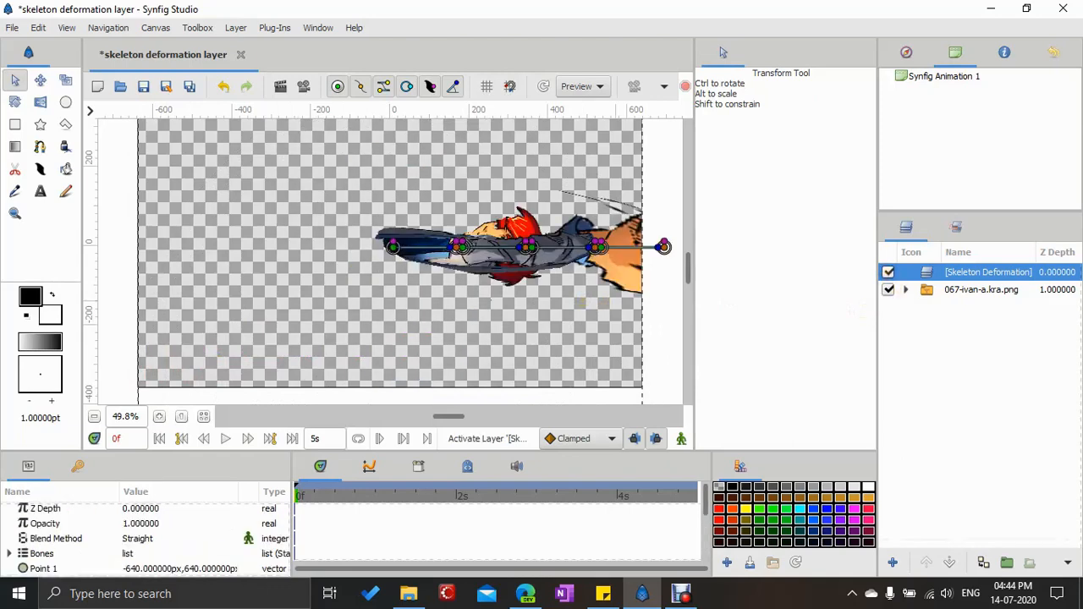
Reset Pose on the Skeleton Deformation layer to restore the character's normal look.
right_click(988, 271)
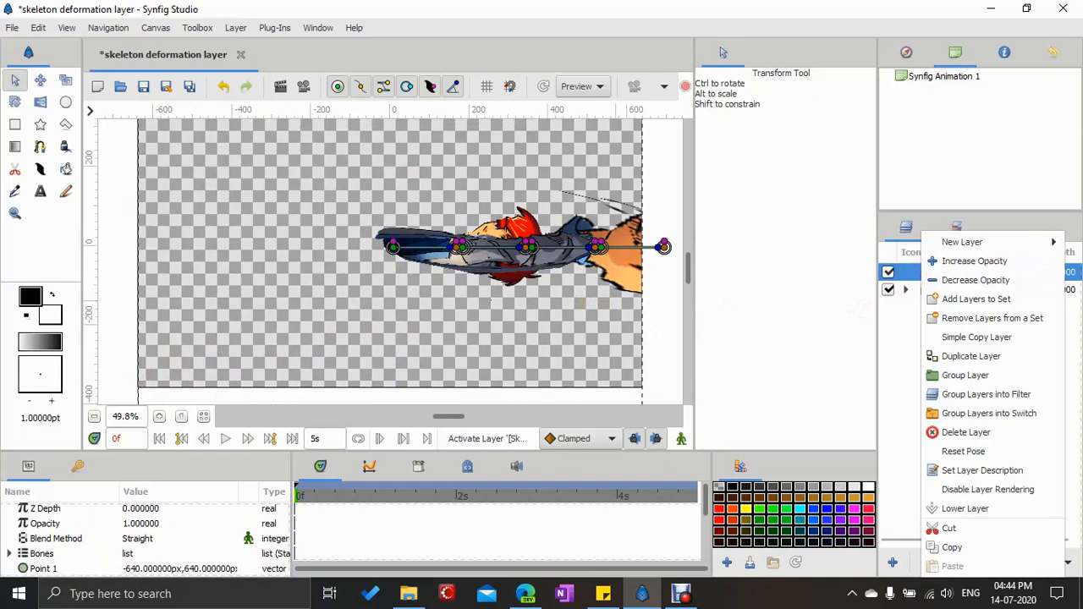
mouse_move(975, 280)
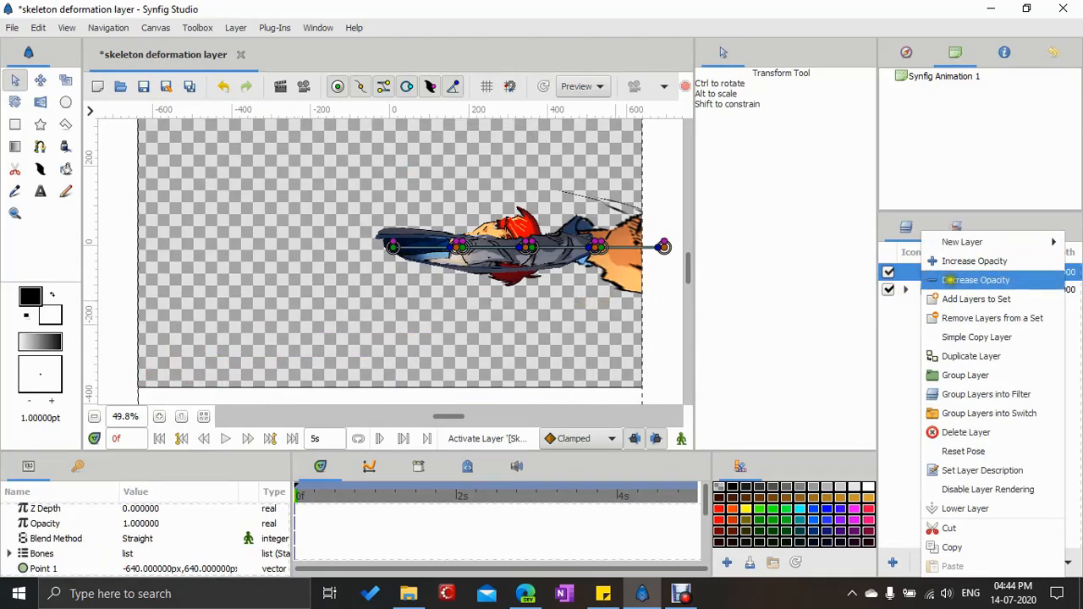
mouse_move(963, 451)
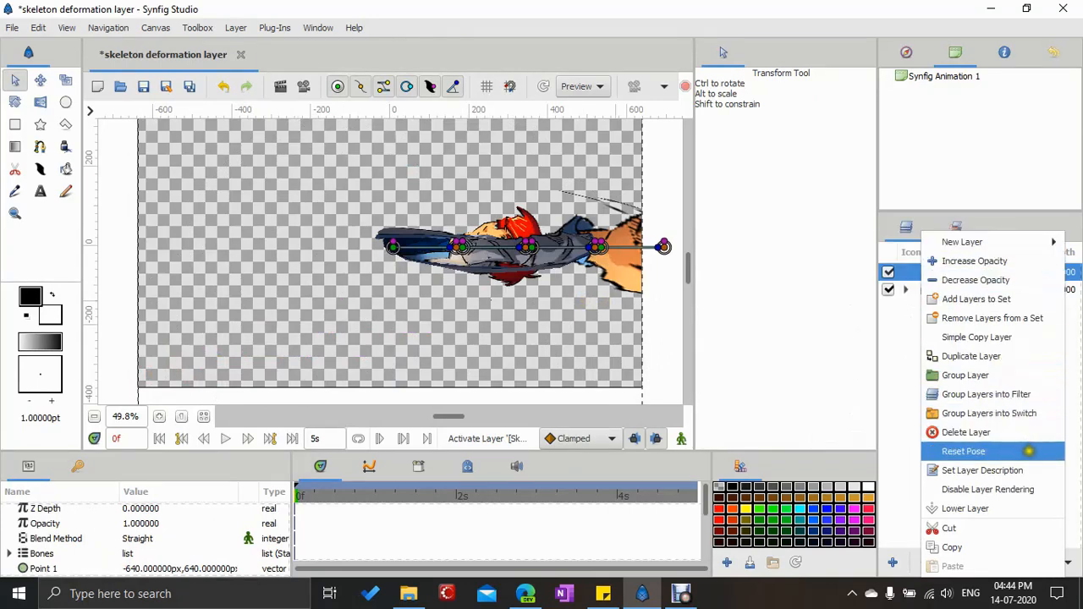
left_click(962, 451)
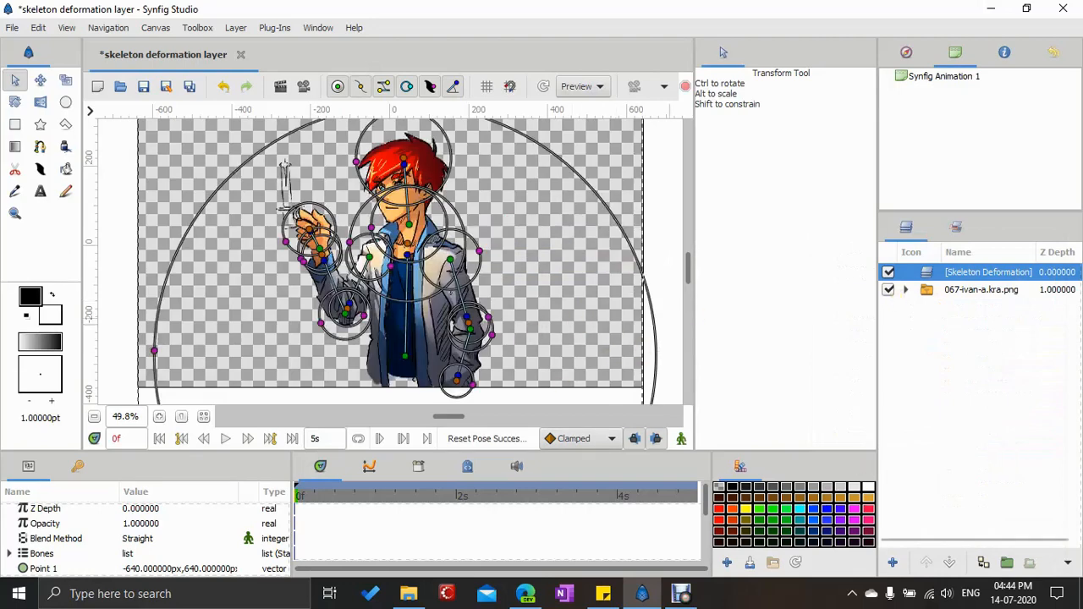
left_click(905, 290)
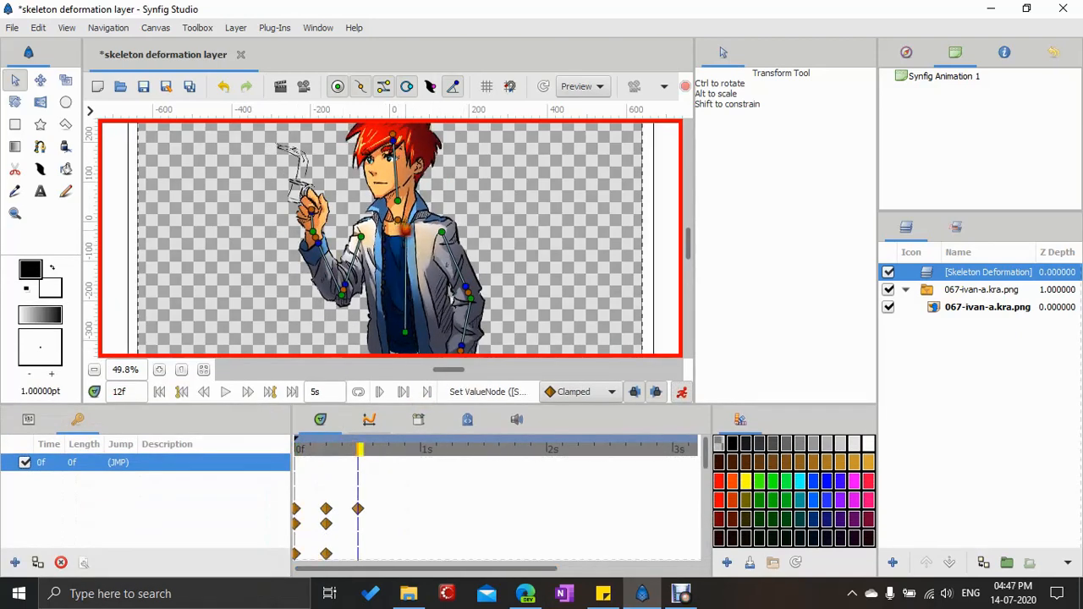
Move the time cursor to frame 18 and beyond for the next arm poses.
left_click(390, 448)
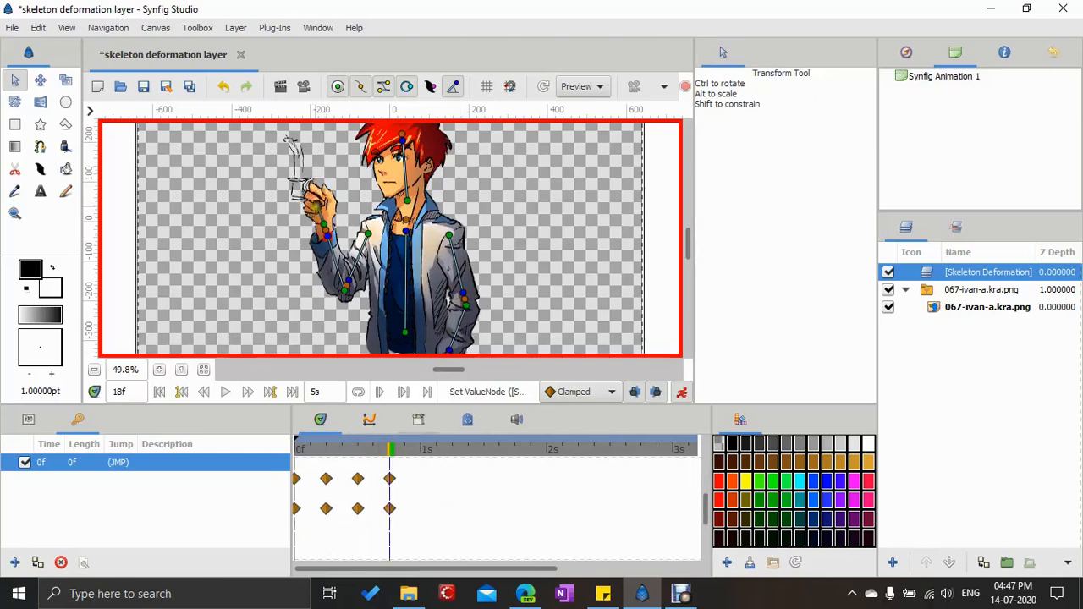
left_click(421, 448)
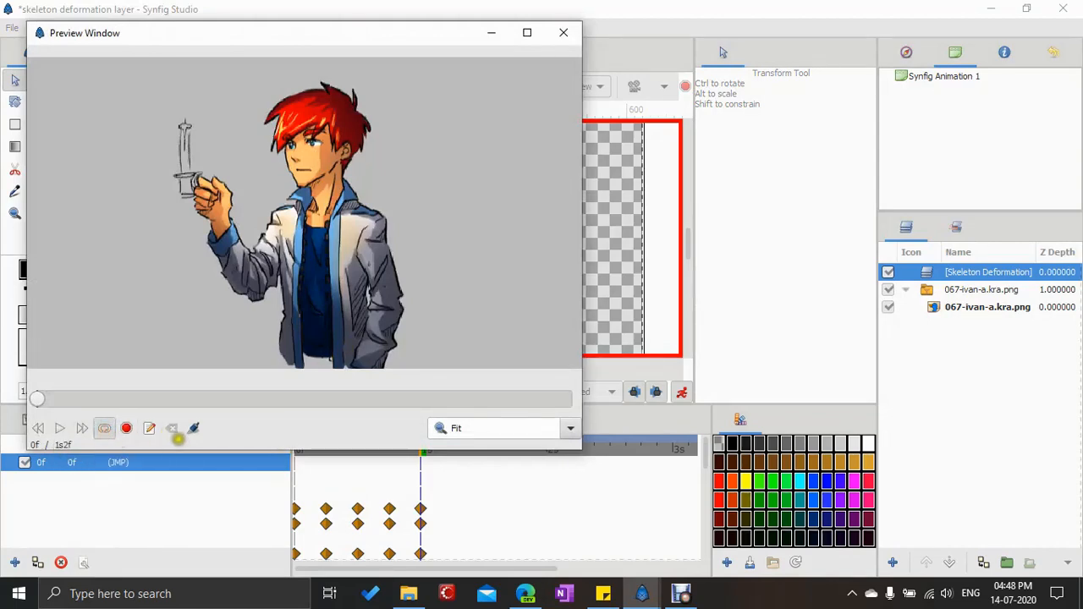
Play the rendered arm animation in the Preview Window.
left_click(59, 428)
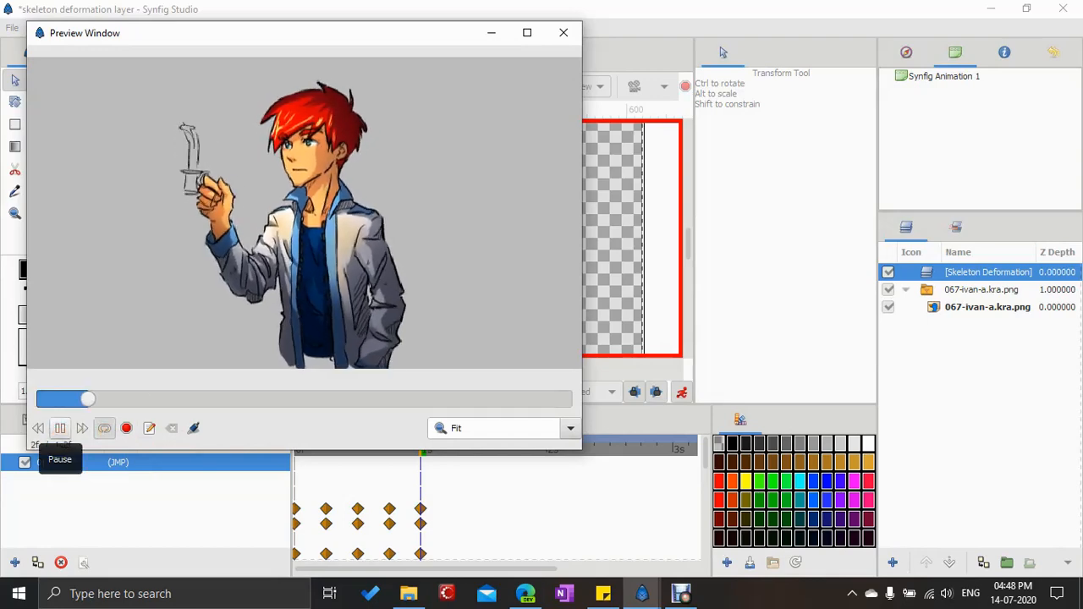